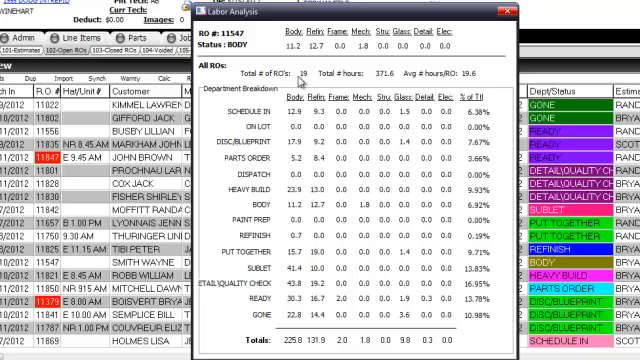
mouse_move(368, 82)
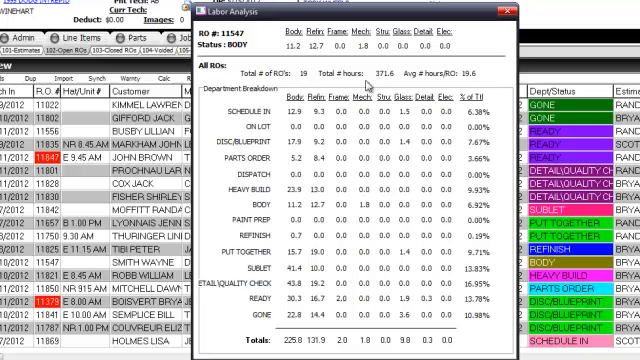